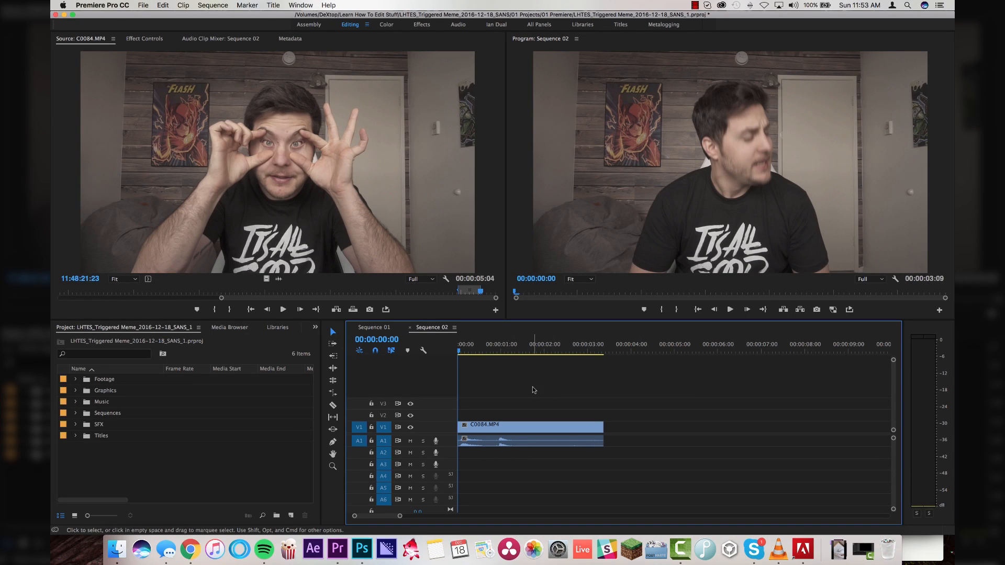
{"action": "mouse_move", "coordinate": [494, 405]}
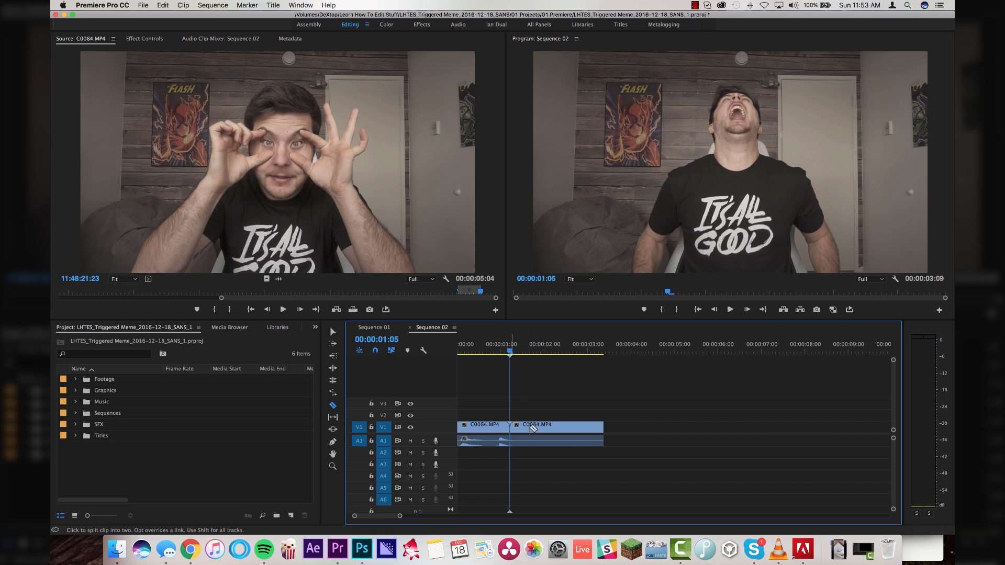
Step: Apply Add Frame Hold to the second part of C0084.MP4 and select its audio for deletion
{"action": "right_click", "coordinate": [532, 426]}
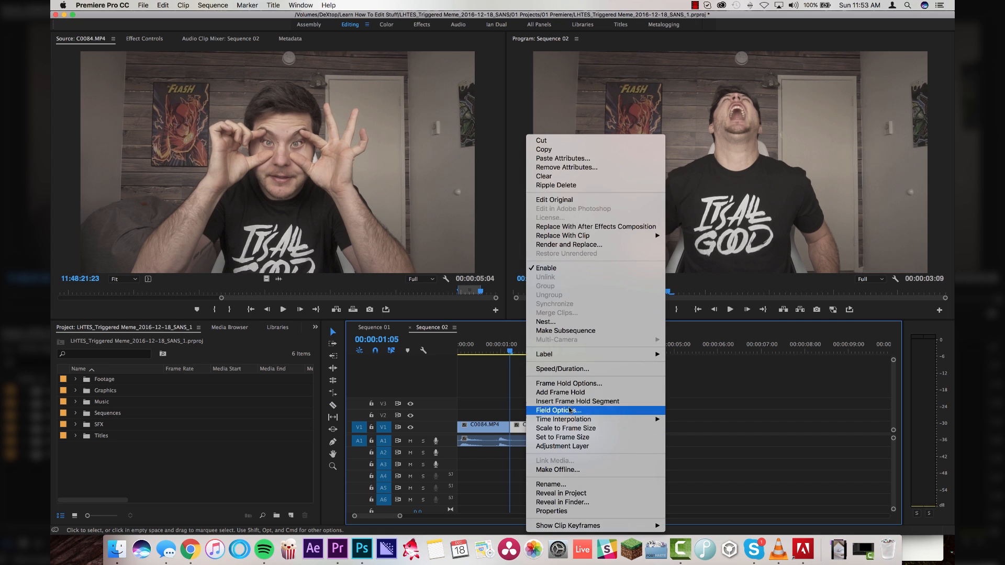
{"action": "mouse_move", "coordinate": [560, 392]}
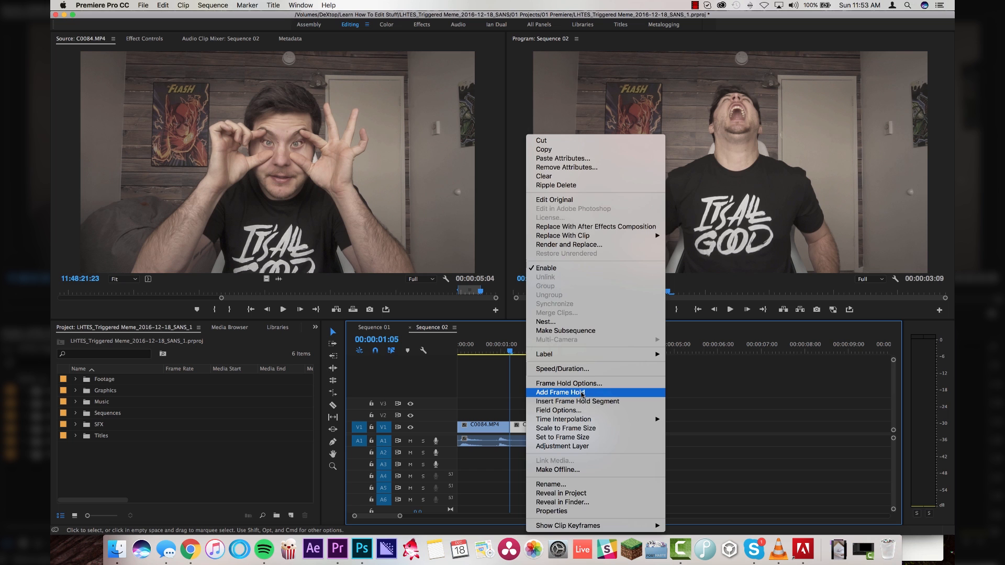
{"action": "left_click", "coordinate": [560, 392]}
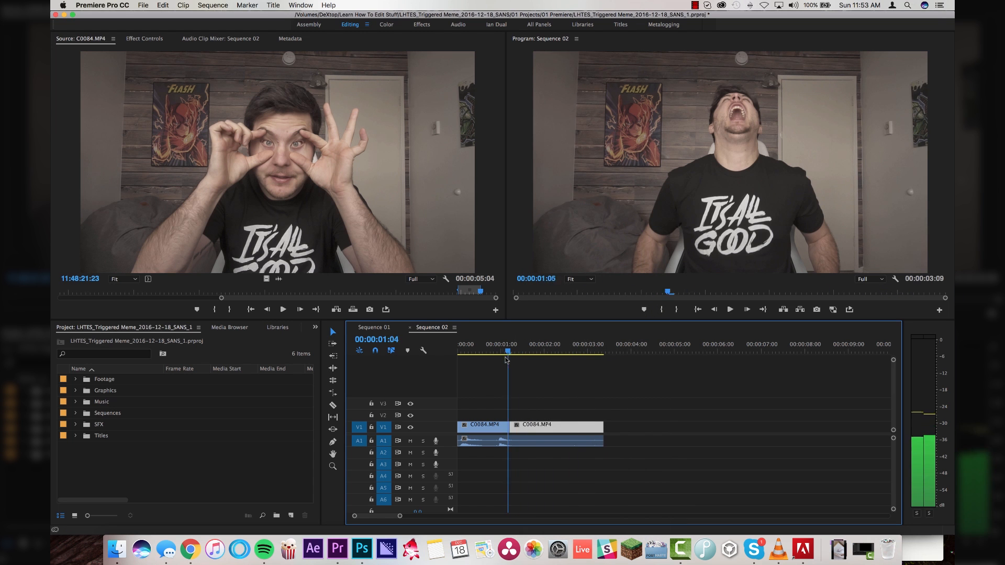
{"action": "left_click", "coordinate": [509, 351]}
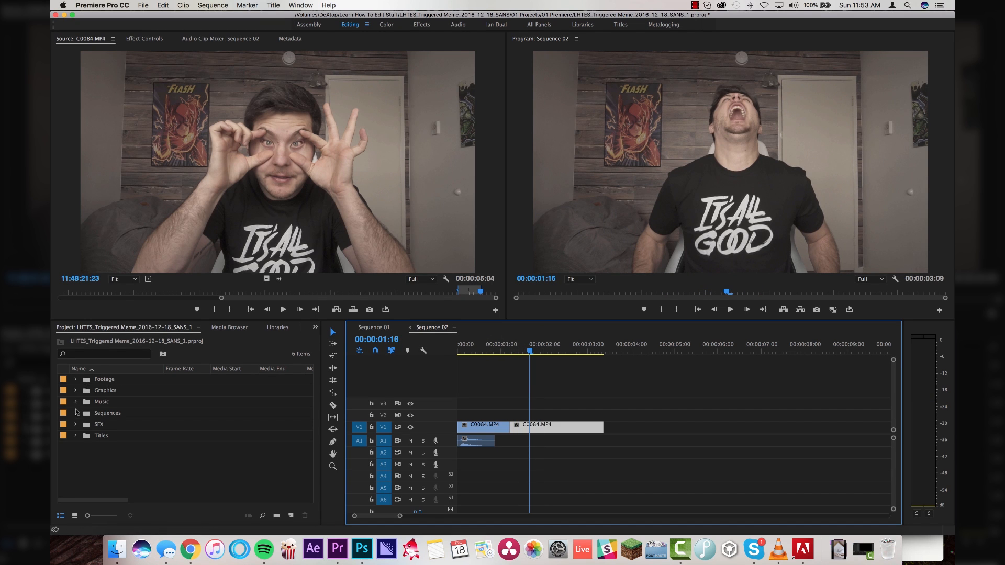
Step: Open the TRIGGERED Vine Compilation from the Graphics bin and scrub to the distorted audio
{"action": "left_click", "coordinate": [75, 390]}
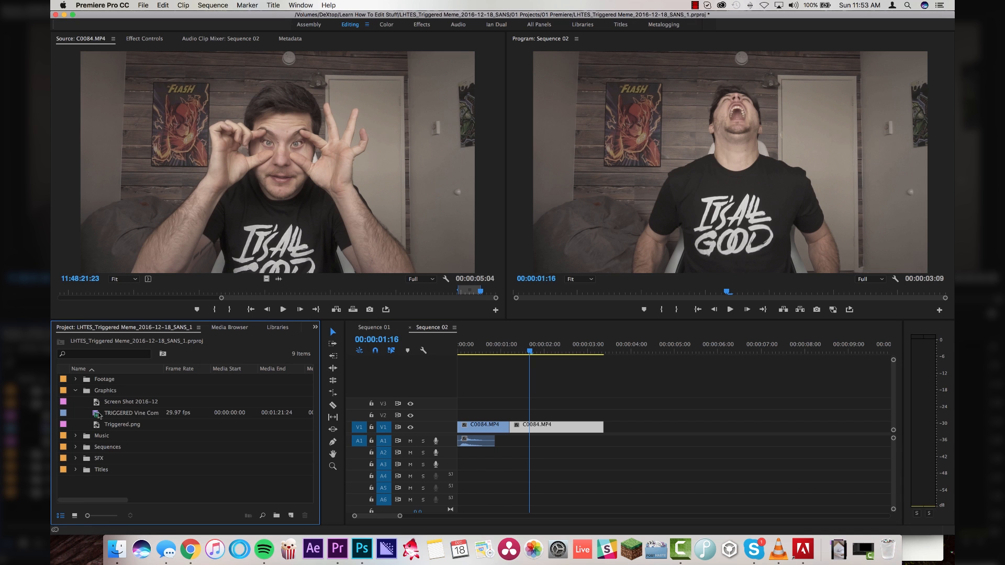
{"action": "double_click", "coordinate": [131, 413]}
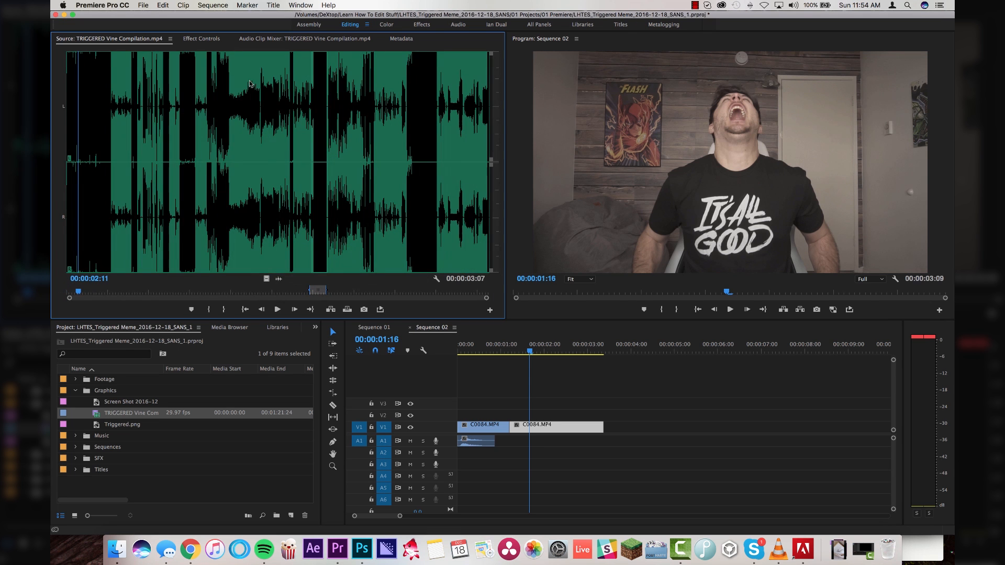
{"action": "mouse_move", "coordinate": [279, 277]}
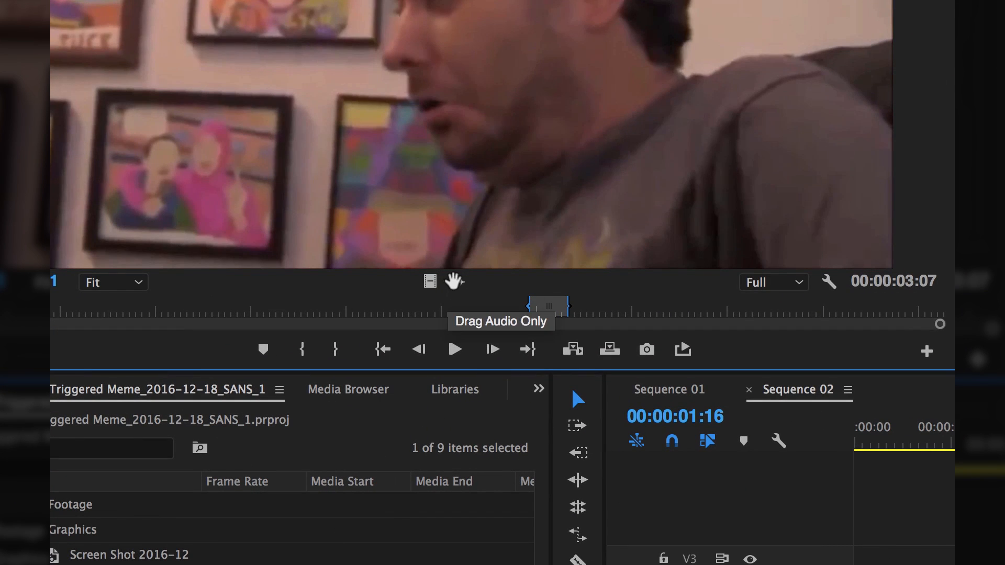
{"action": "left_click", "coordinate": [455, 281]}
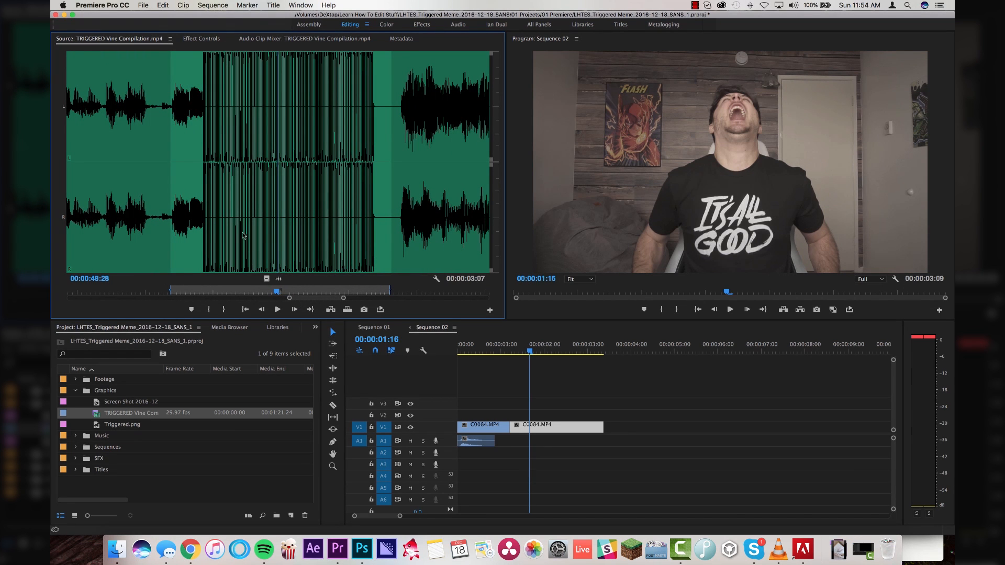
{"action": "mouse_move", "coordinate": [209, 75]}
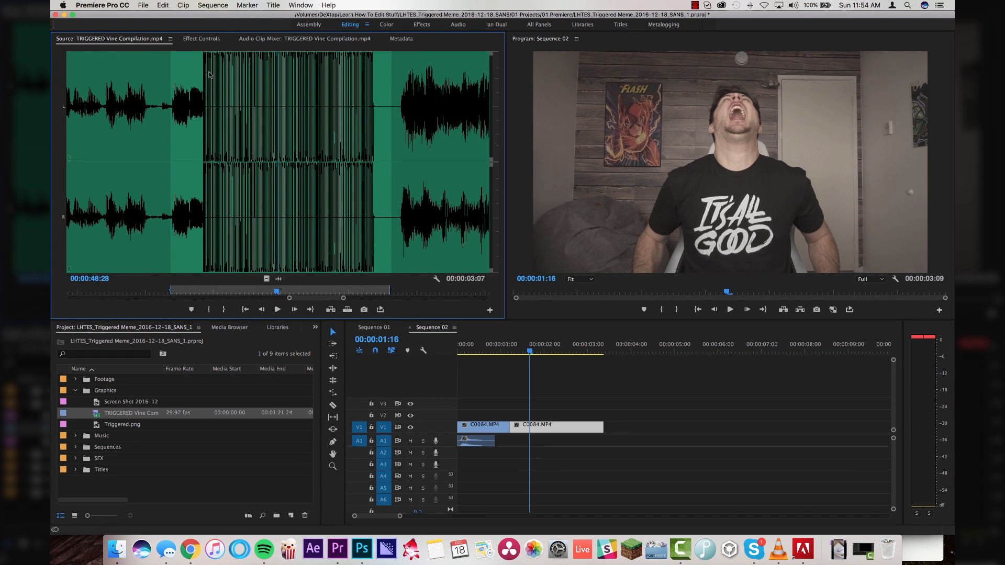
{"action": "mouse_move", "coordinate": [188, 110]}
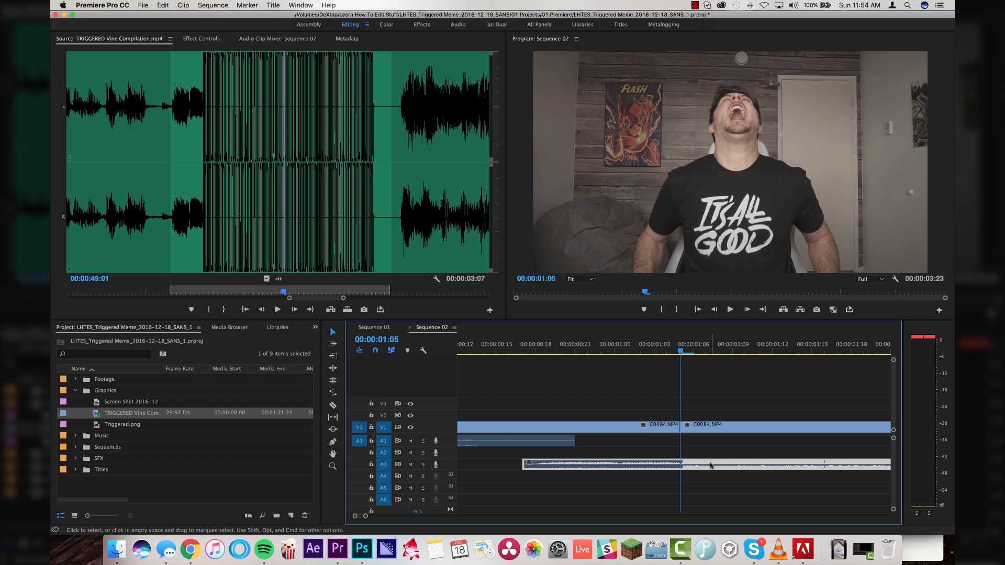
{"action": "left_click", "coordinate": [523, 344]}
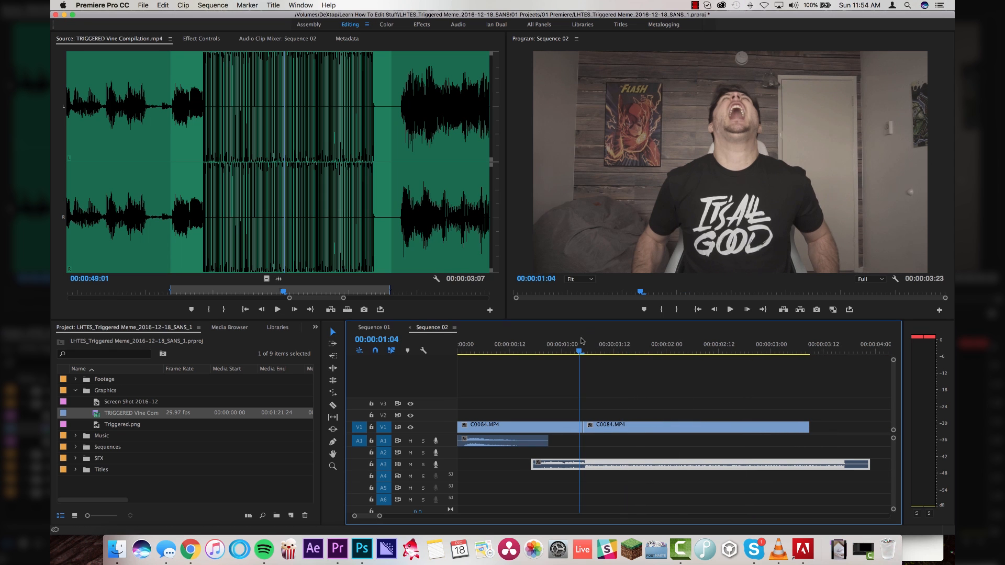
{"action": "mouse_move", "coordinate": [608, 420]}
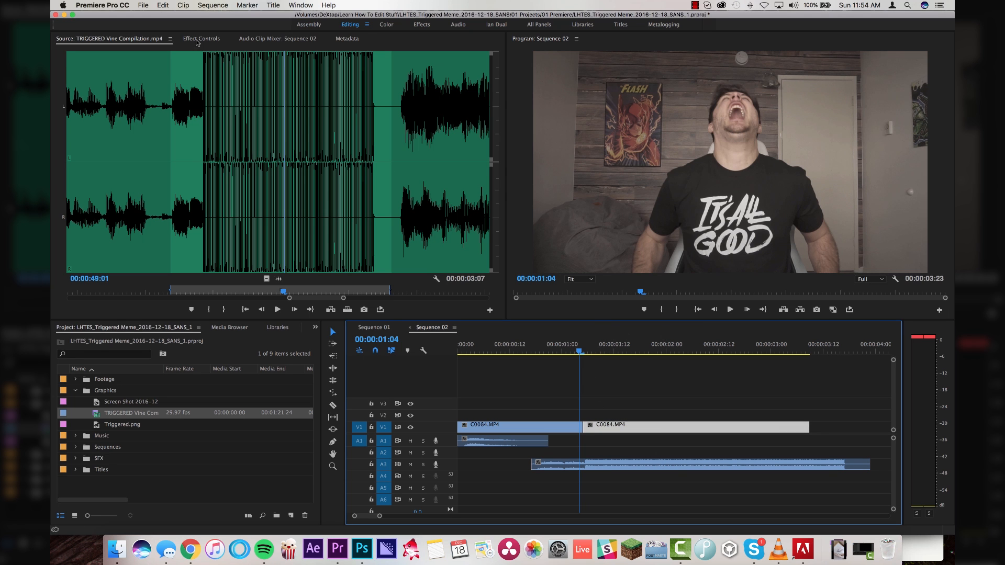
Step: Keyframe the frozen clip's Position and Scale to zoom on the face and shake
{"action": "left_click", "coordinate": [201, 38]}
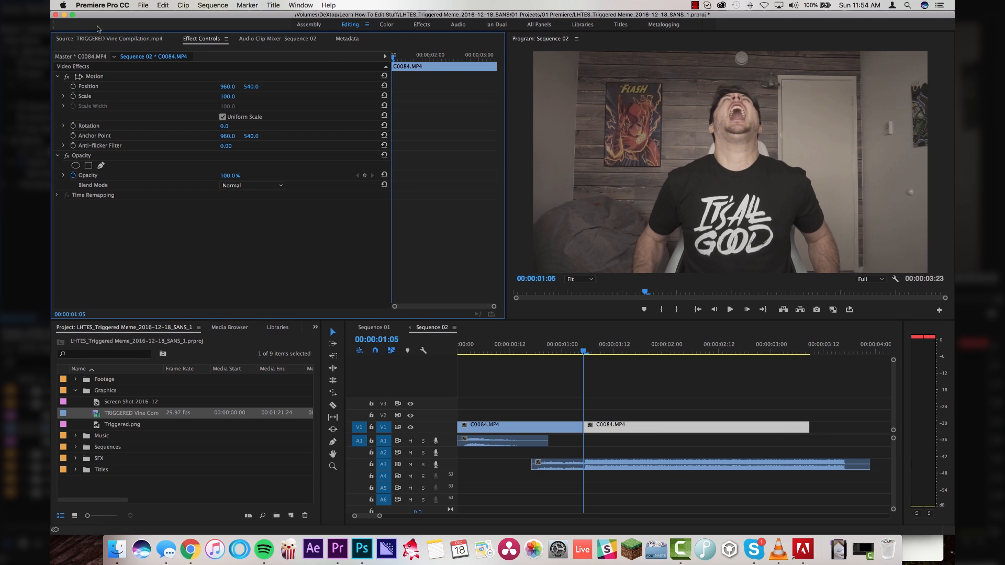
{"action": "left_click", "coordinate": [88, 86]}
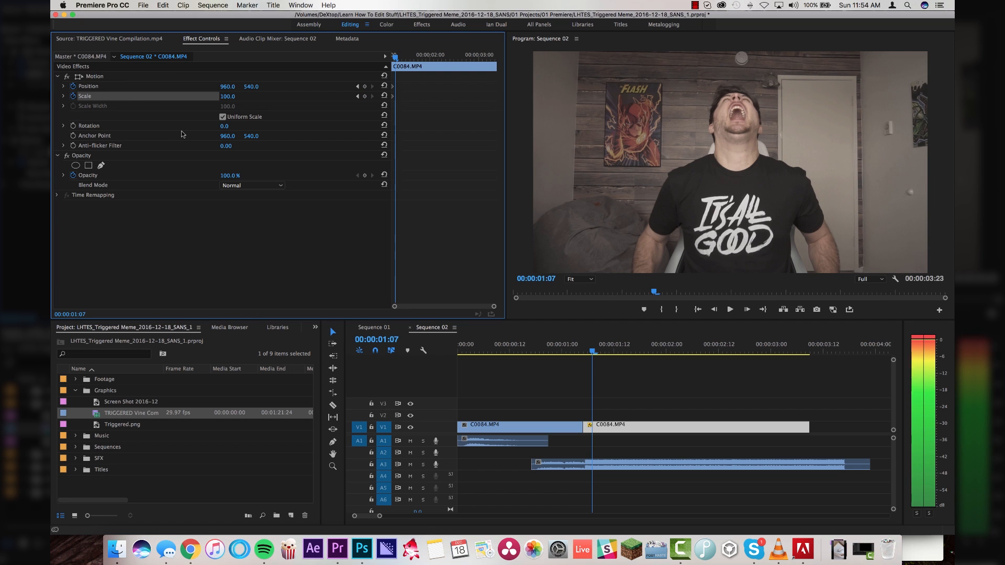
{"action": "left_click_drag", "start_coordinate": [227, 96], "coordinate": [276, 96]}
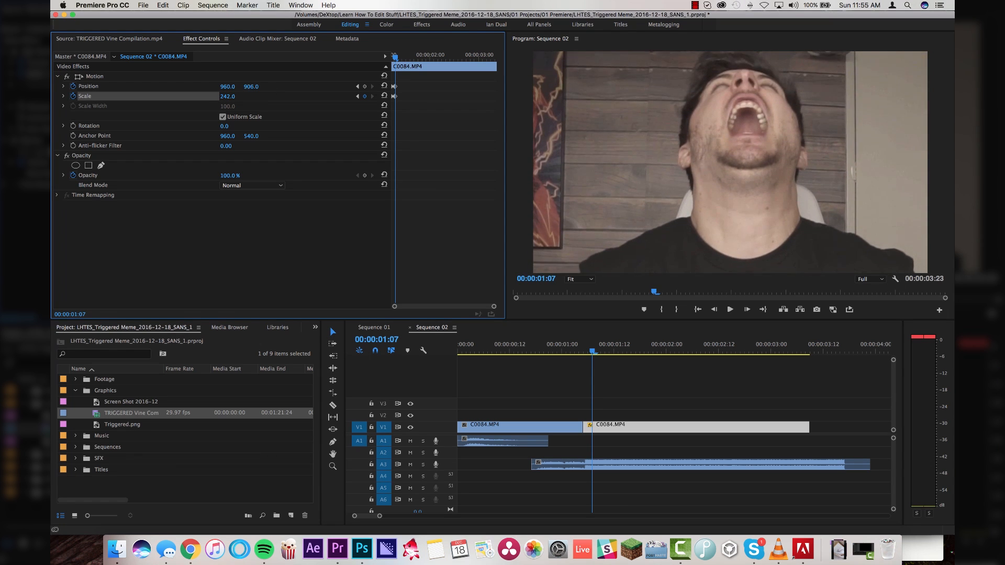
{"action": "left_click_drag", "start_coordinate": [227, 86], "coordinate": [218, 89]}
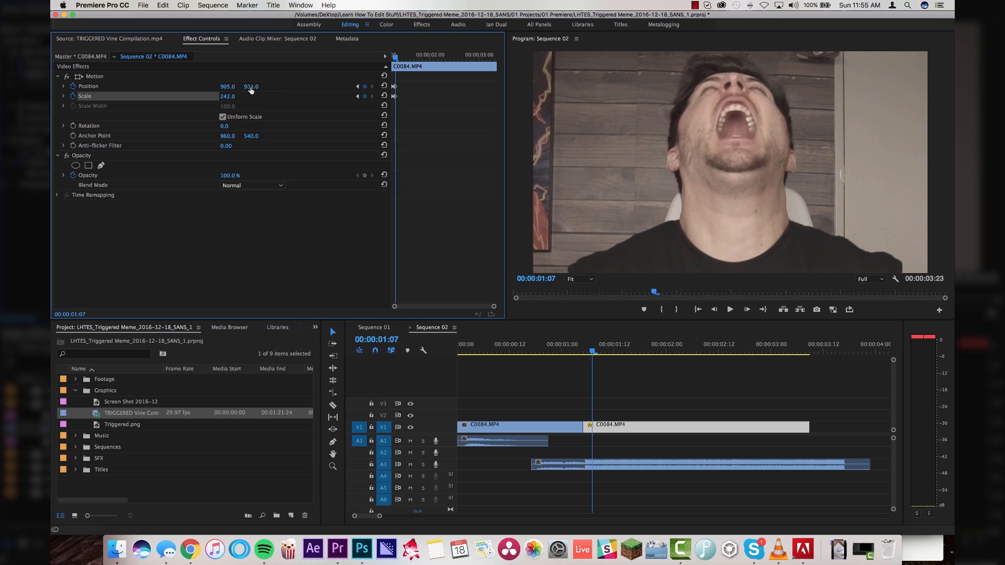
{"action": "mouse_move", "coordinate": [420, 135]}
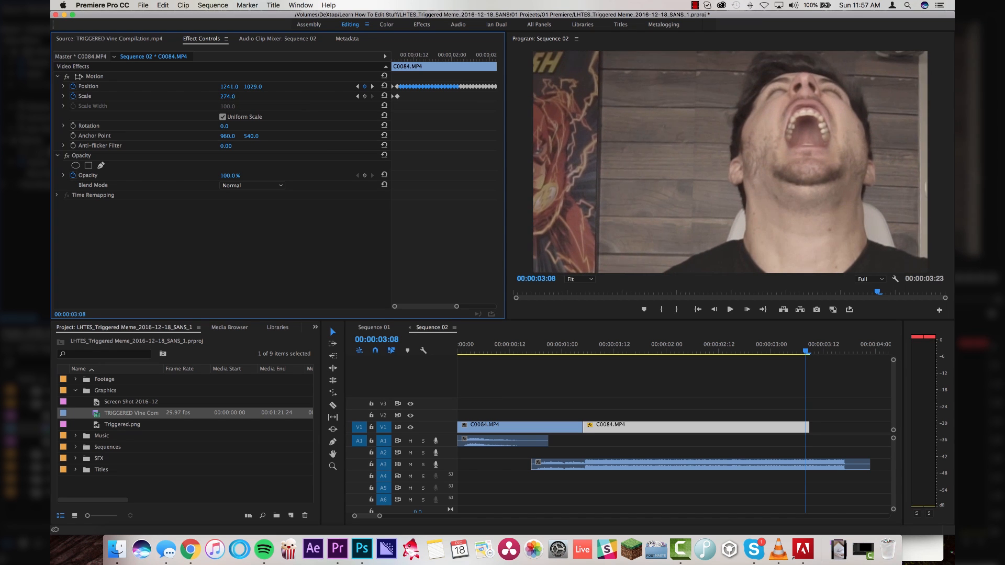
{"action": "left_click_drag", "start_coordinate": [230, 96], "coordinate": [227, 97]}
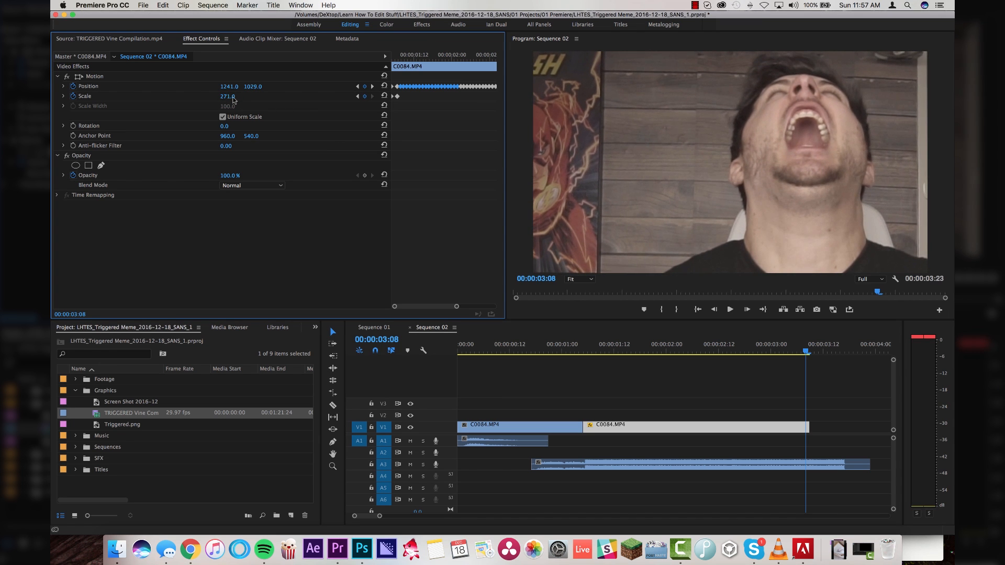
{"action": "left_click", "coordinate": [517, 353]}
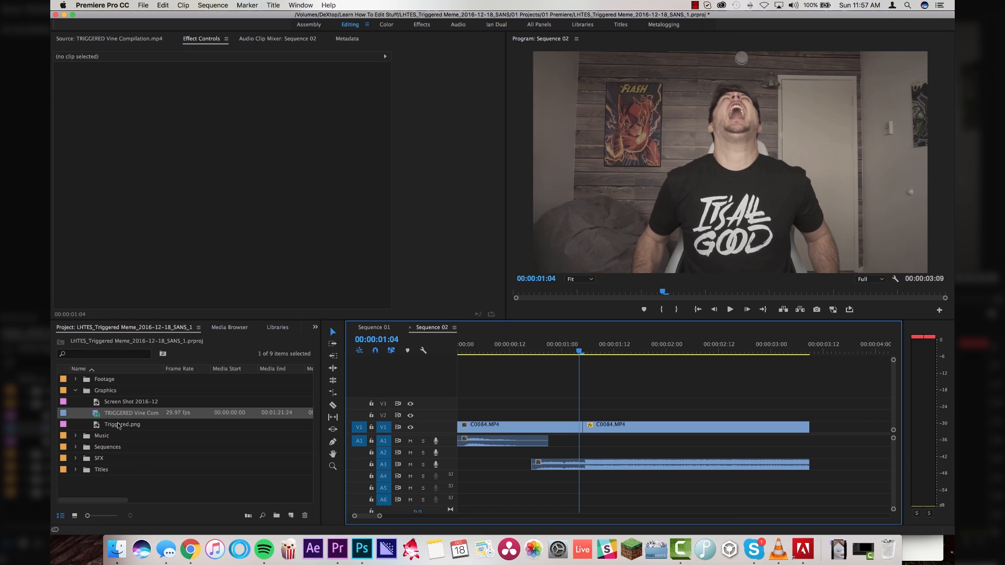
Step: Add the Triggered.png banner and start Position and Scale keyframes for it
{"action": "left_click", "coordinate": [122, 424]}
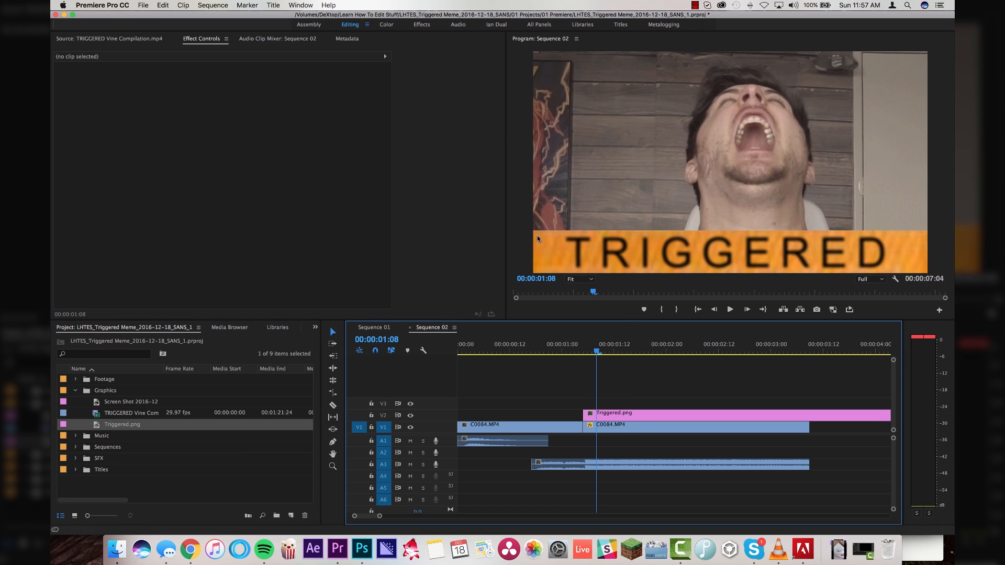
{"action": "mouse_move", "coordinate": [548, 251]}
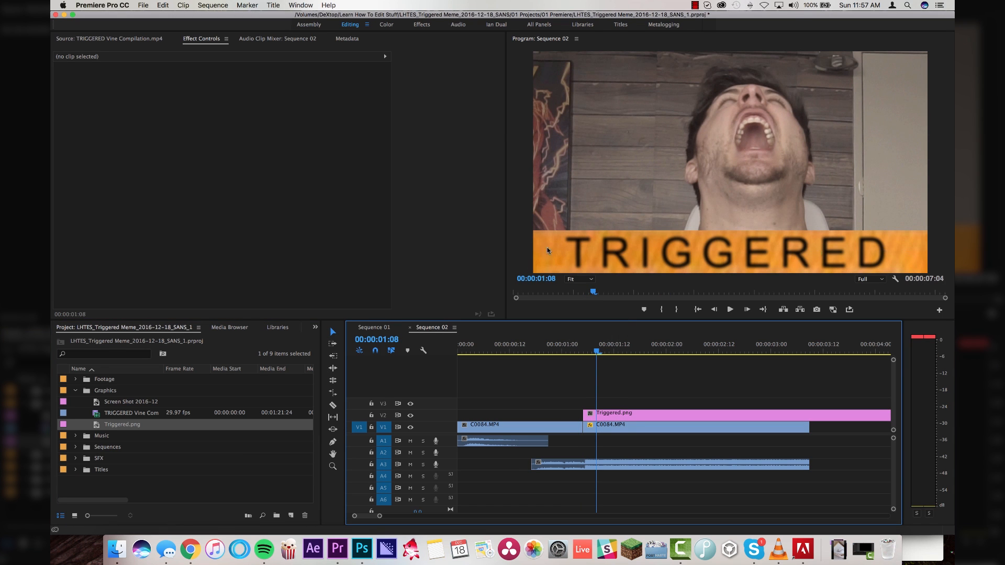
{"action": "mouse_move", "coordinate": [708, 267]}
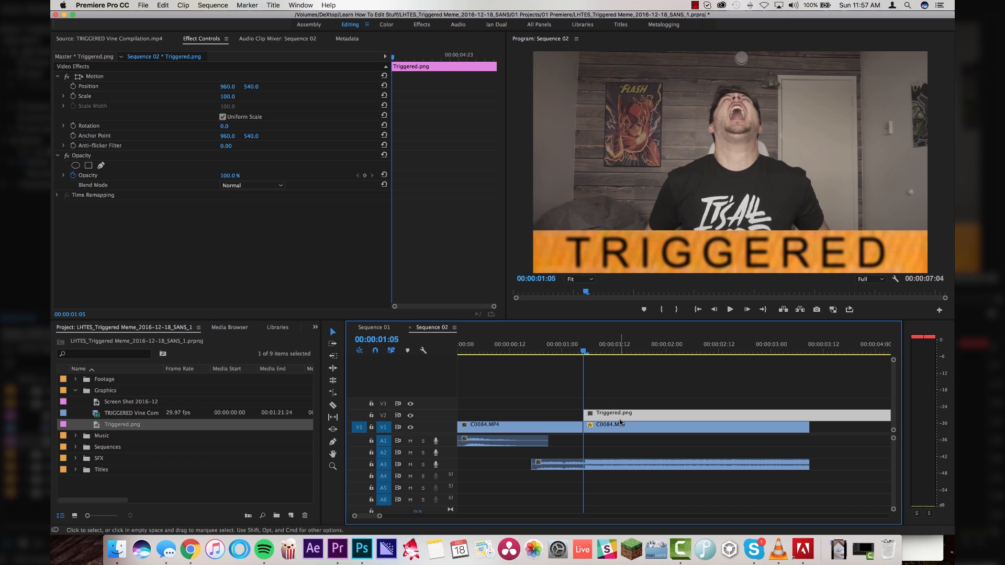
{"action": "left_click", "coordinate": [84, 95]}
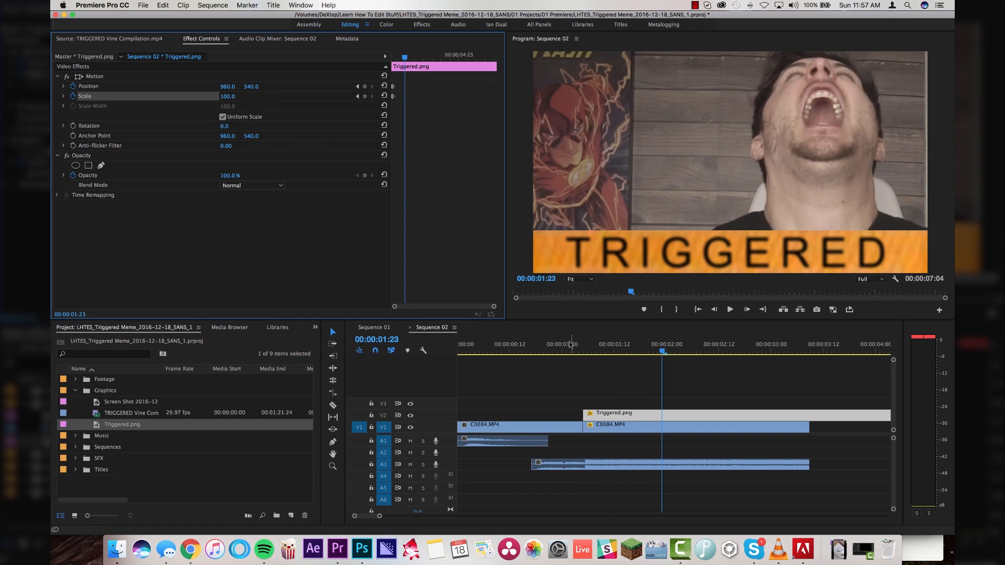
{"action": "left_click", "coordinate": [728, 309]}
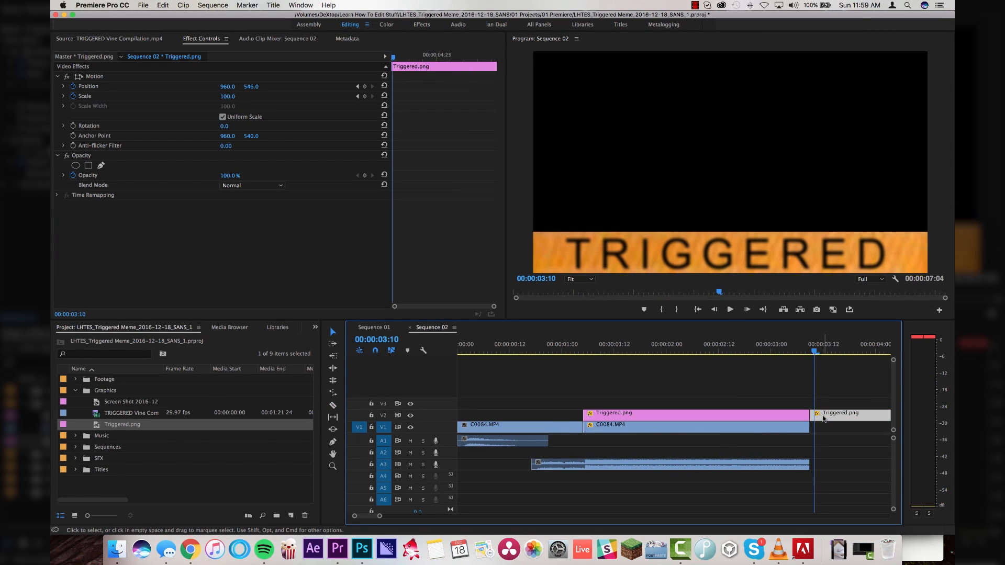
Step: Delete the leftover banner piece, expand Video Effects > Stylize, and select the frozen clip
{"action": "left_click", "coordinate": [622, 353]}
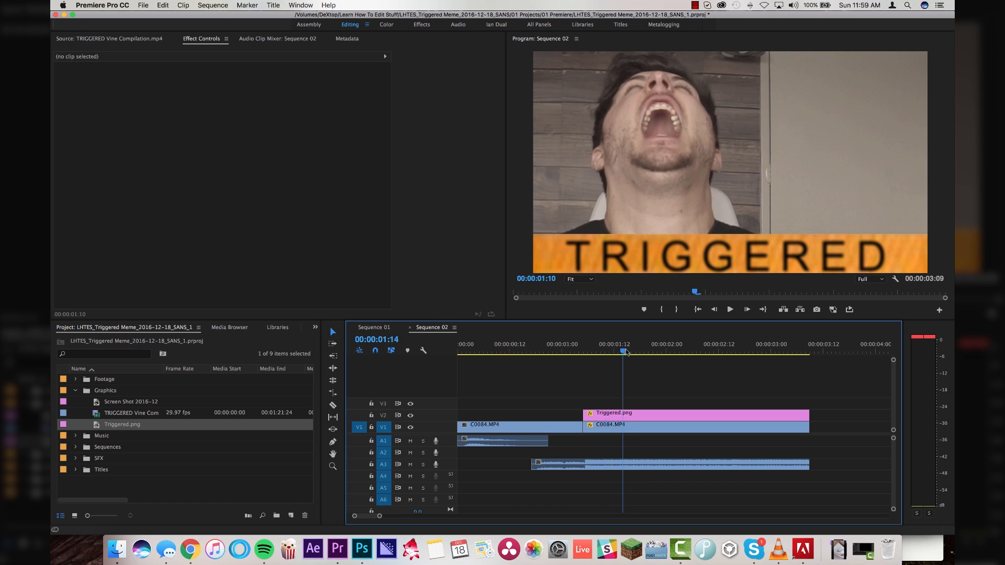
{"action": "key", "text": "cmd+s"}
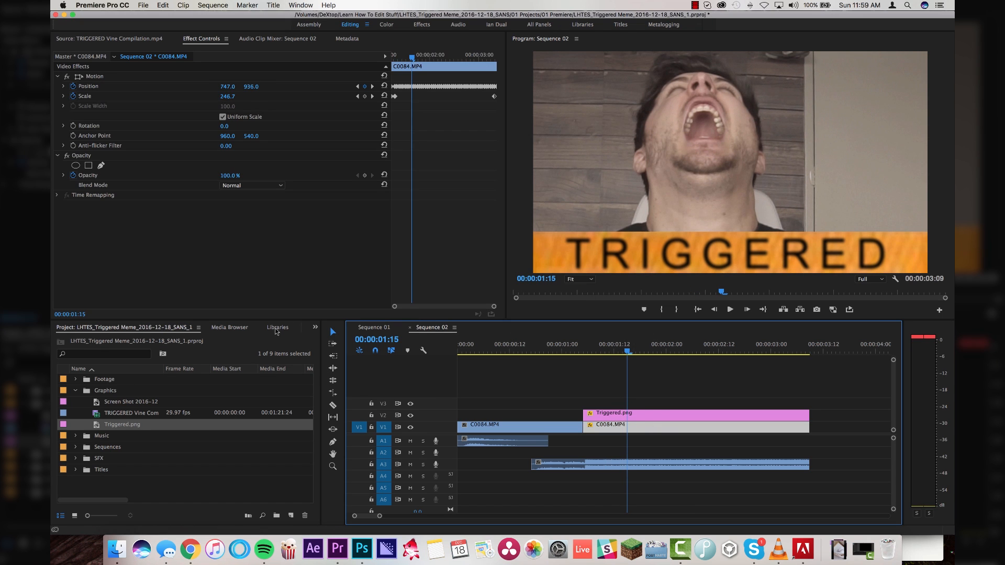
{"action": "left_click", "coordinate": [263, 328]}
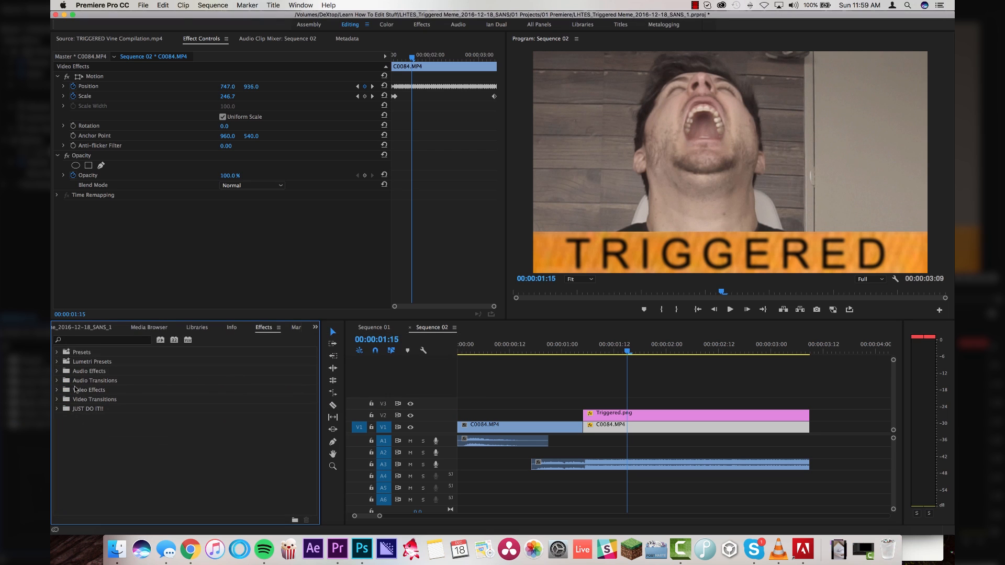
{"action": "left_click", "coordinate": [57, 389]}
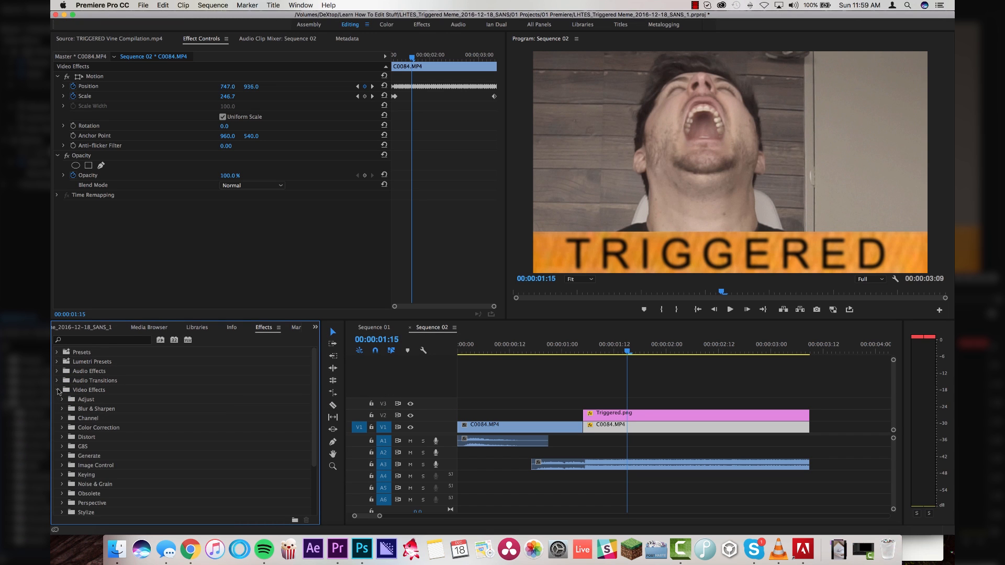
{"action": "scroll", "scroll_direction": "down", "scroll_amount": 3}
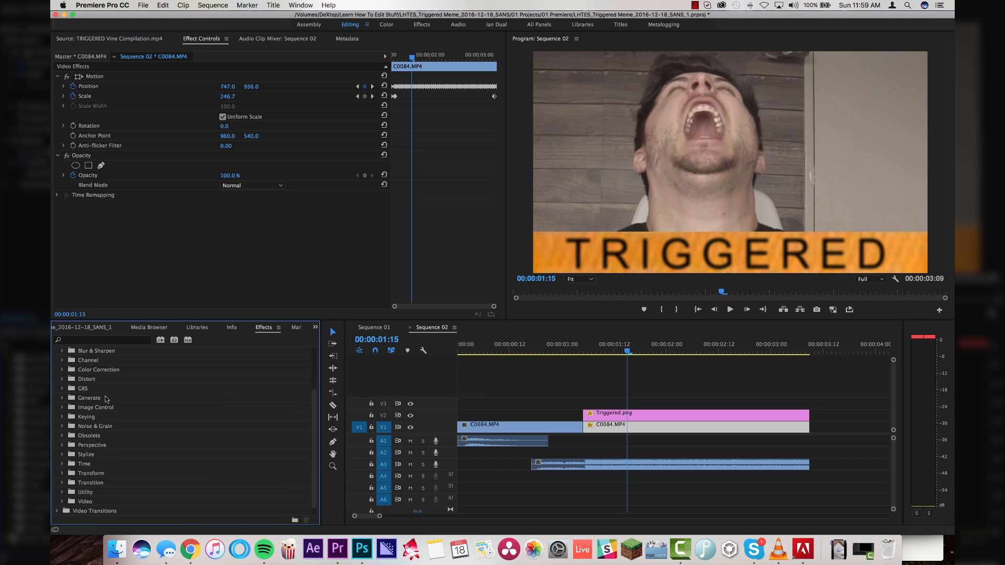
{"action": "mouse_move", "coordinate": [64, 455]}
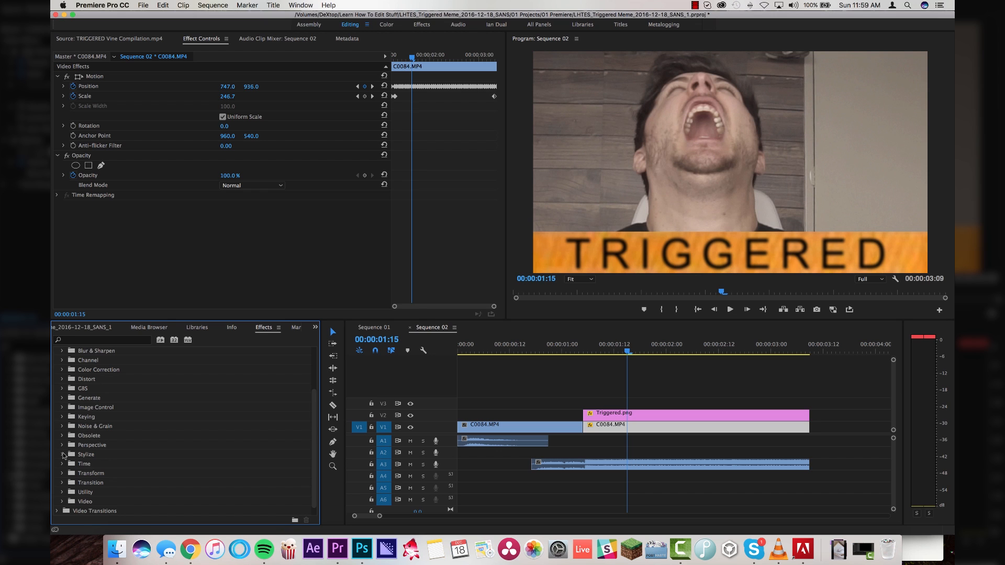
{"action": "left_click", "coordinate": [62, 454]}
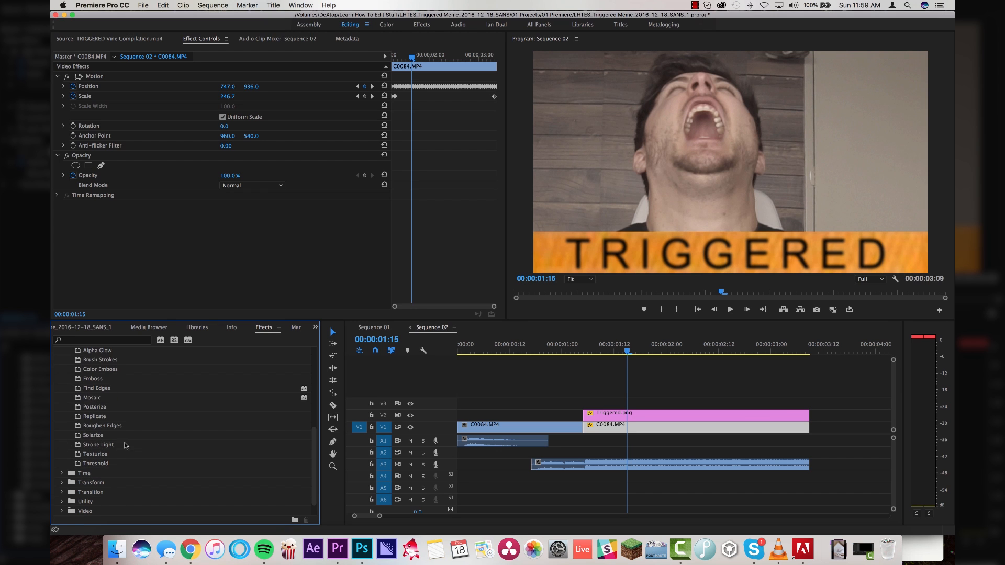
{"action": "mouse_move", "coordinate": [96, 437]}
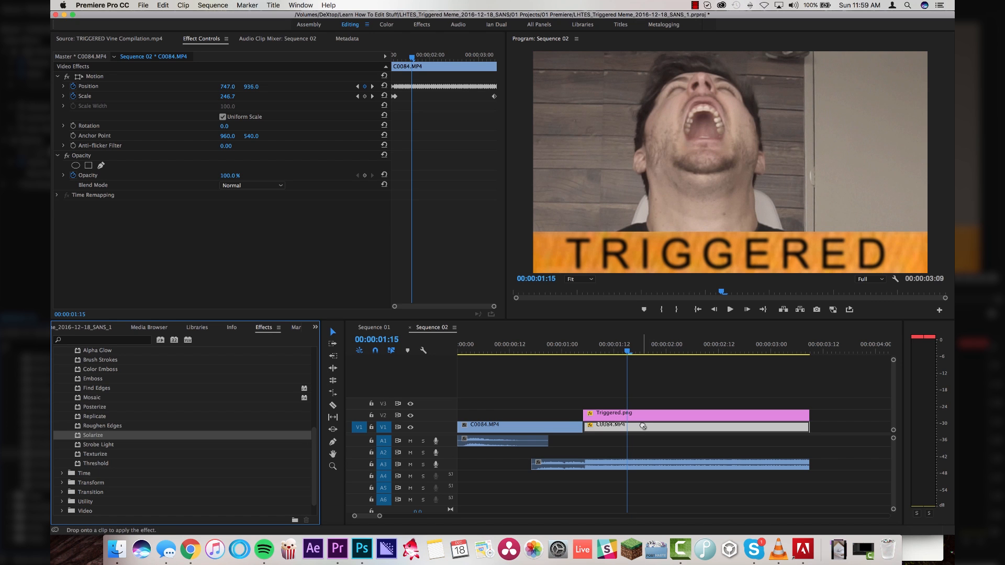
{"action": "left_click", "coordinate": [682, 352]}
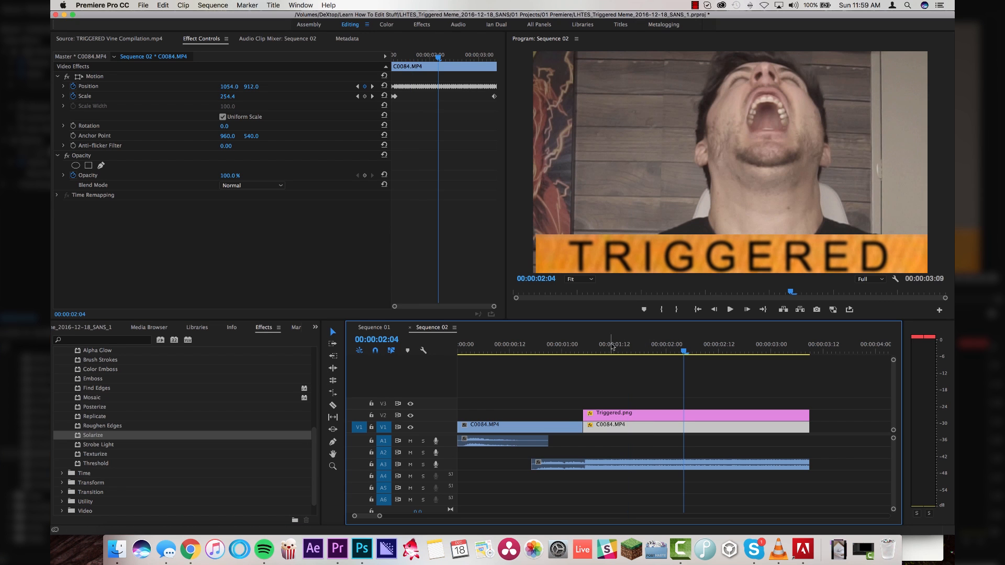
{"action": "left_click", "coordinate": [600, 344]}
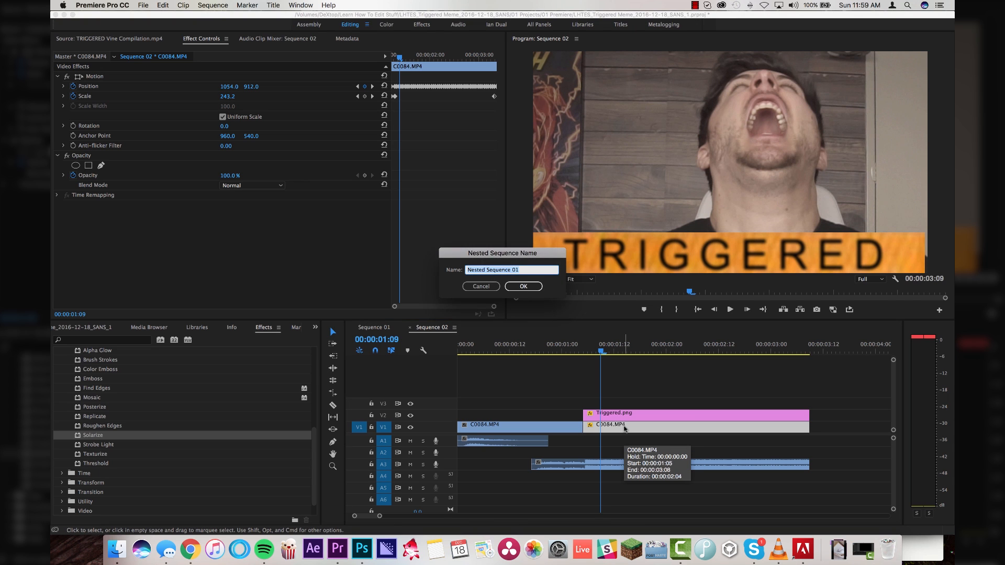
Step: Confirm the nest with the default name Nested Sequence 01
{"action": "left_click", "coordinate": [522, 285]}
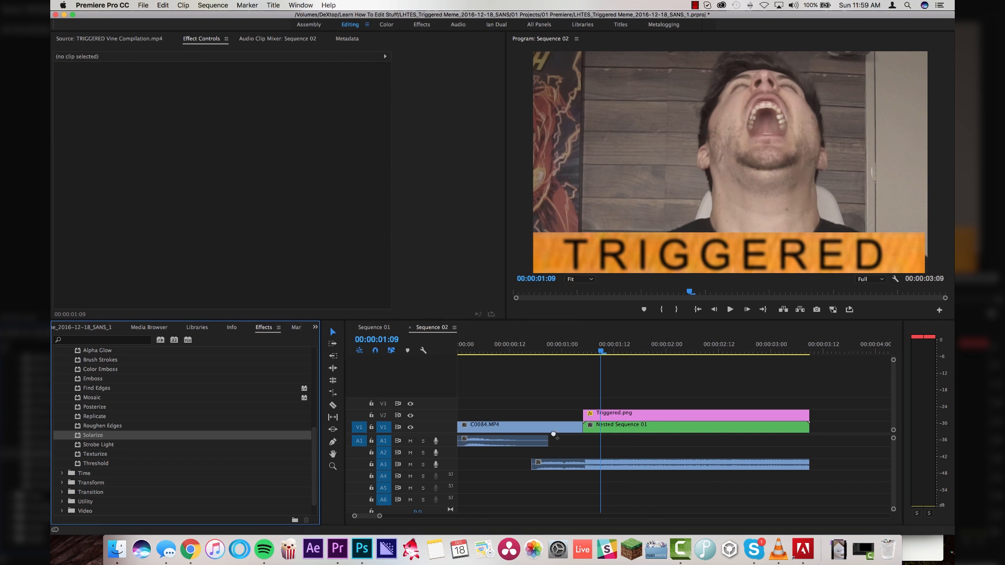